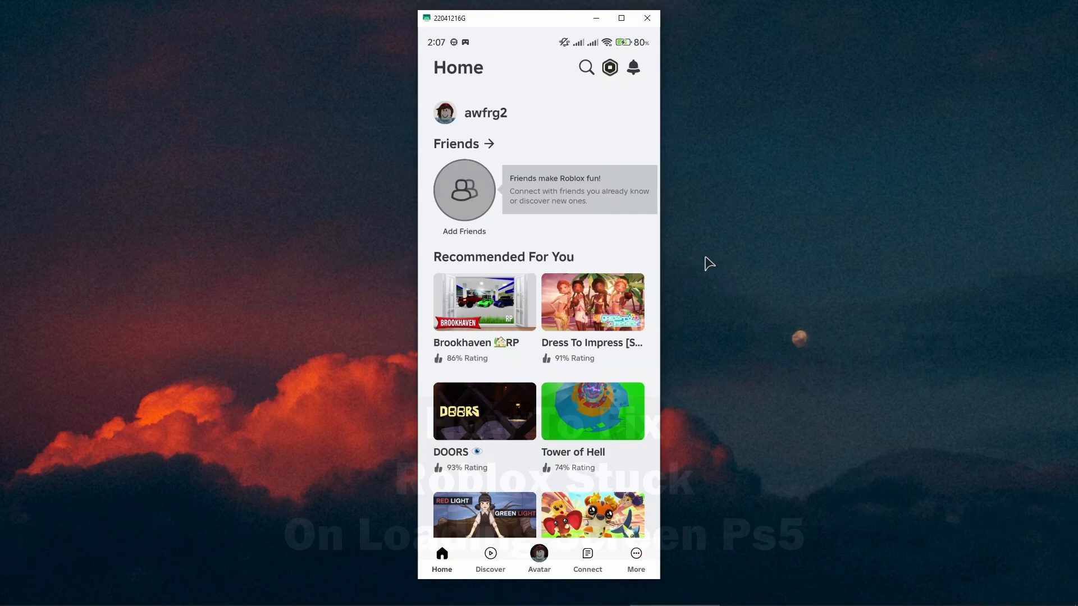
mouse_move(747, 347)
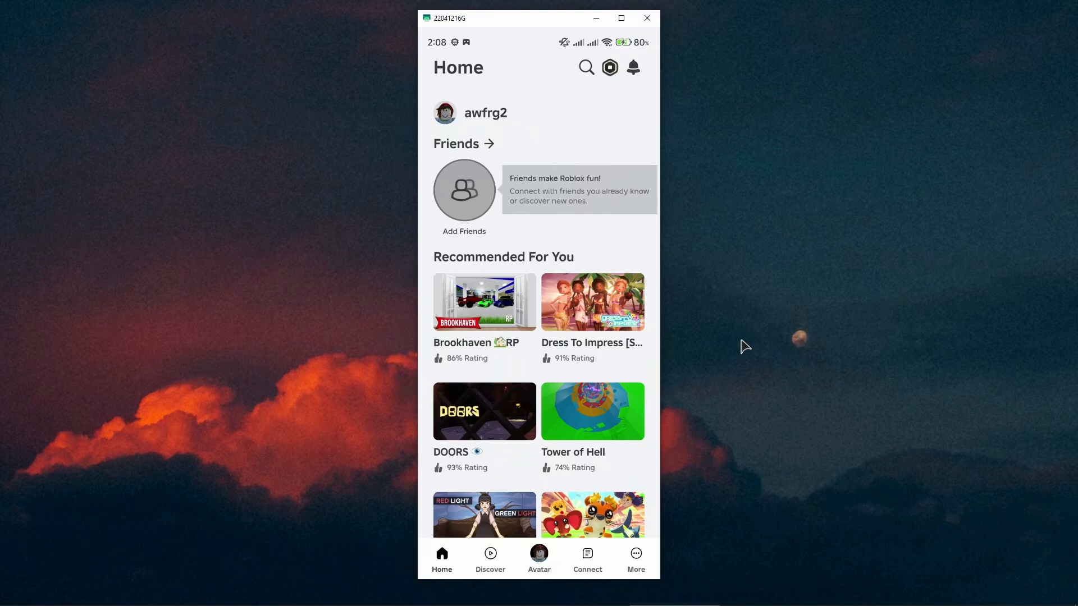
- Open Settings from the More menu in Roblox's bottom bar
click(634, 558)
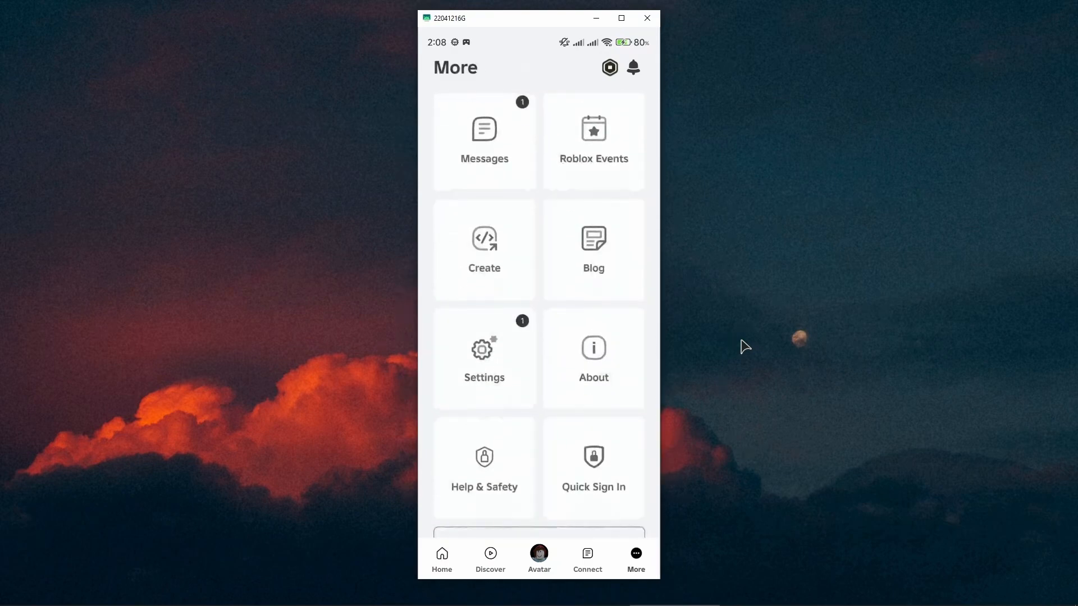
scroll(down, 3)
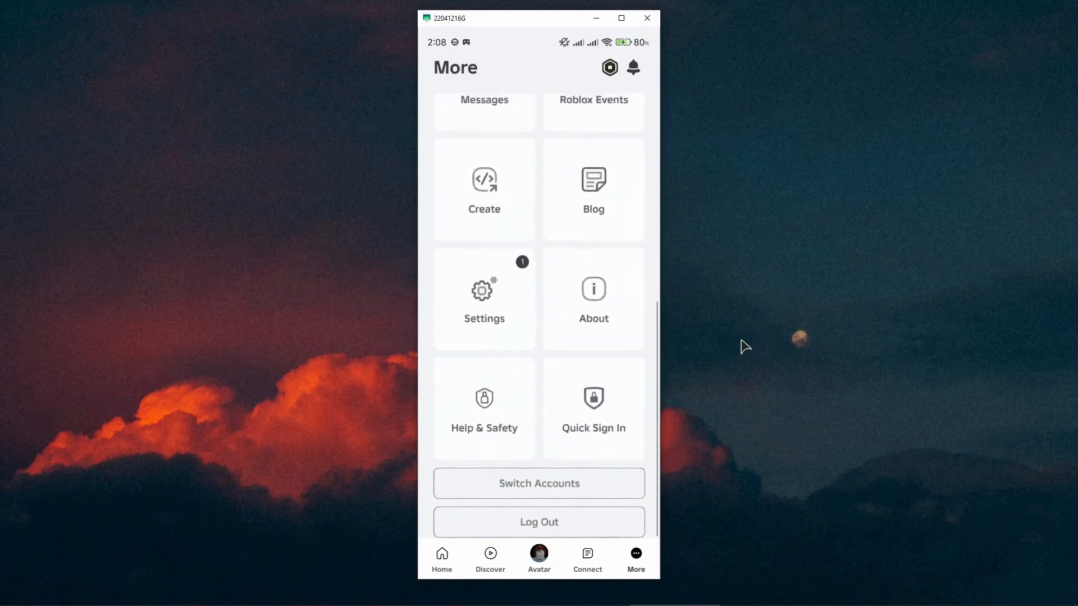
click(483, 299)
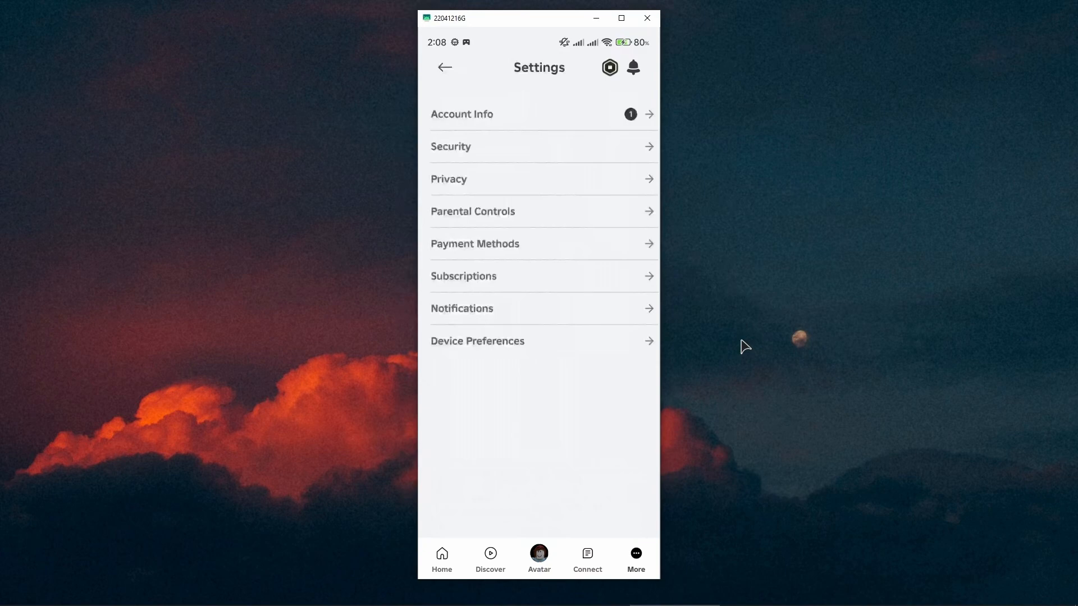
- Open Security settings and scroll down to 'Where You're Logged In'
click(451, 147)
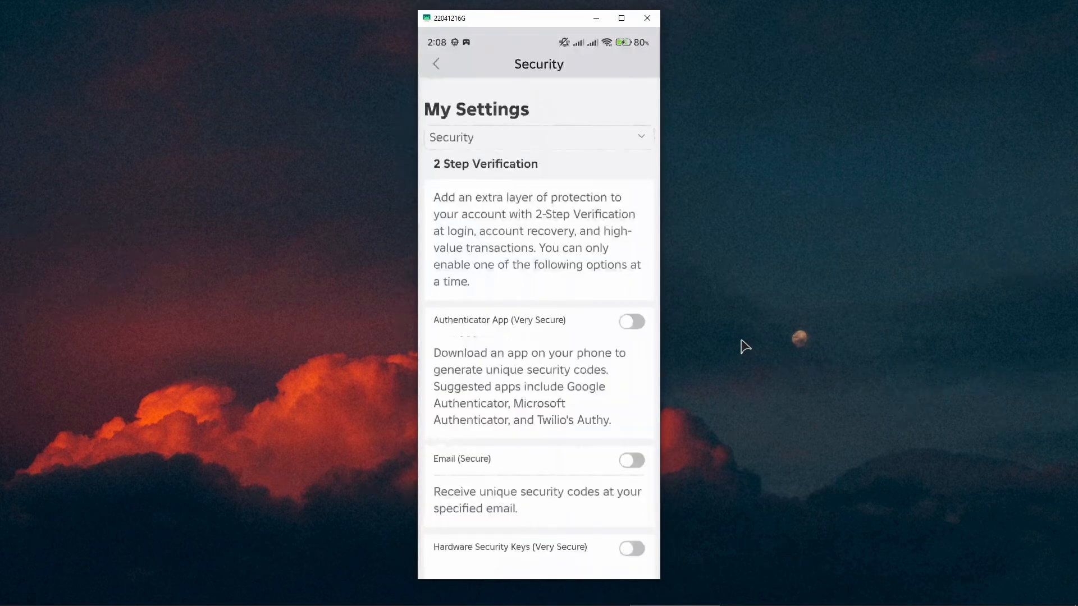
scroll(down, 3)
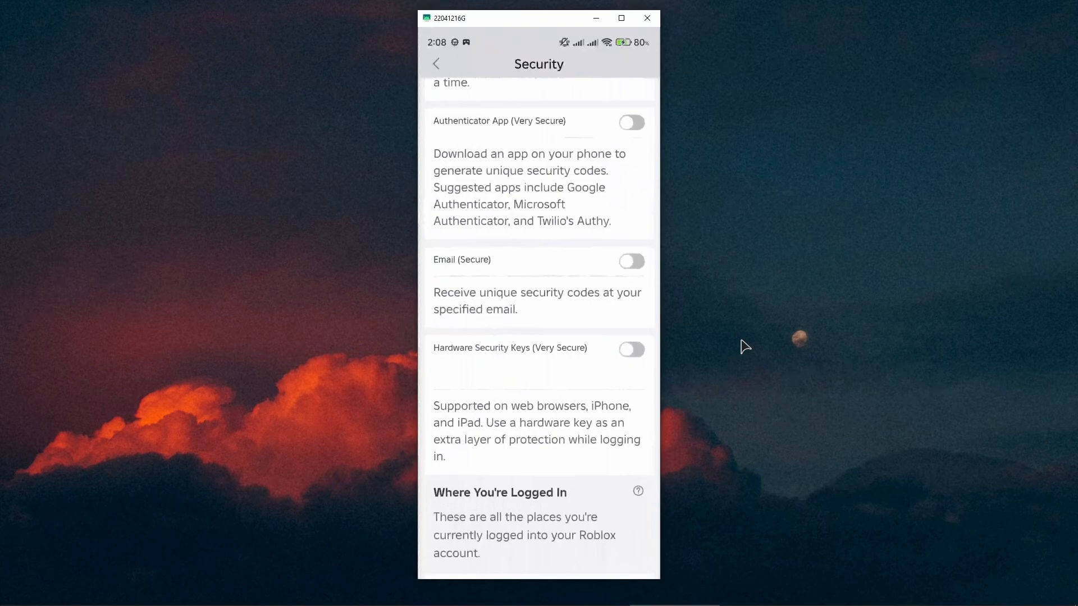
scroll(down, 3)
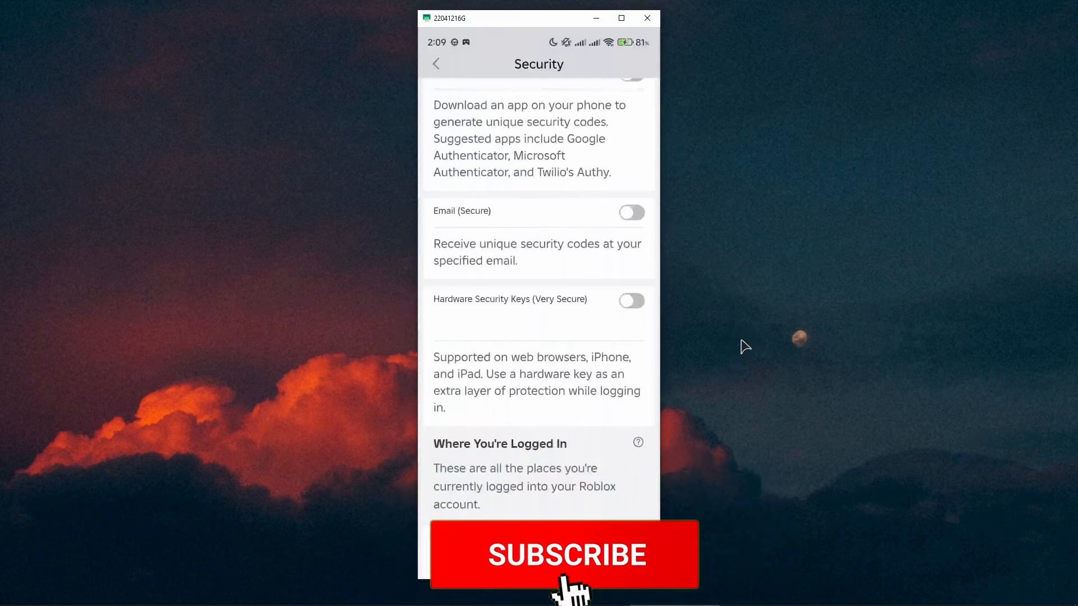
click(563, 554)
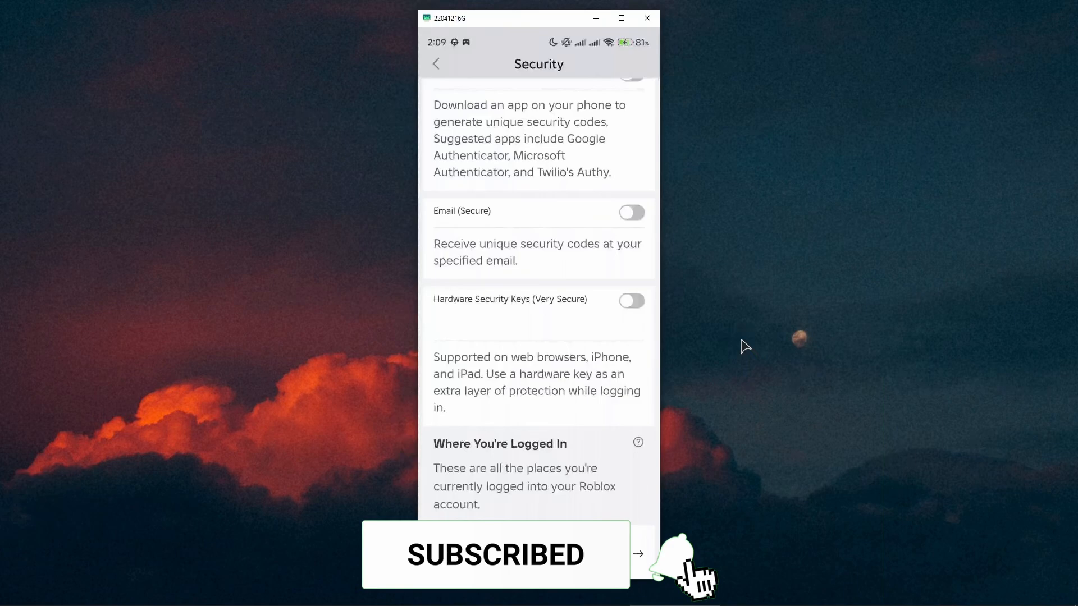
click(677, 560)
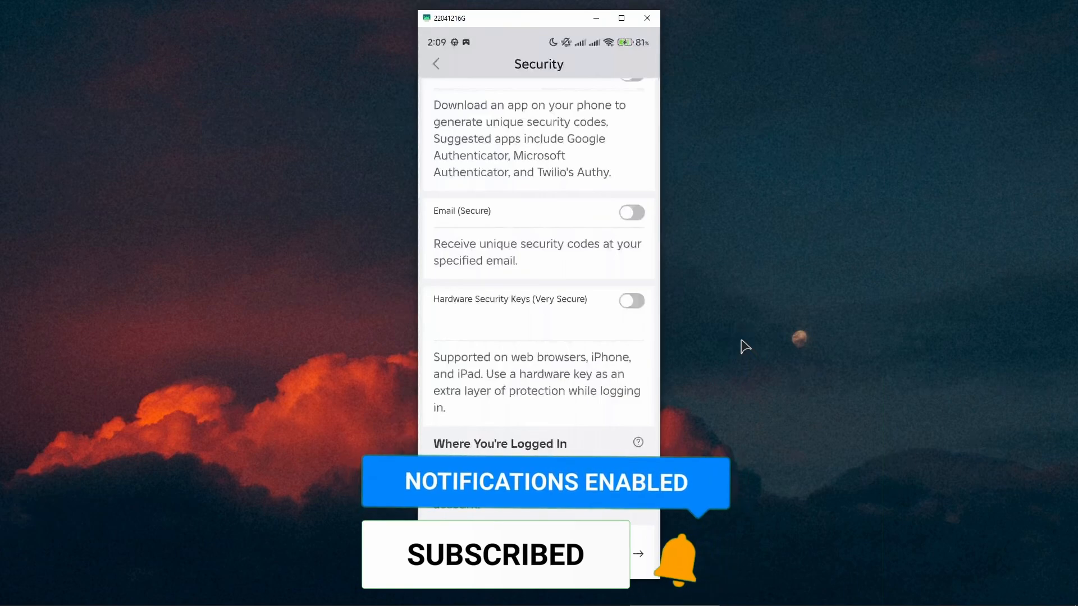